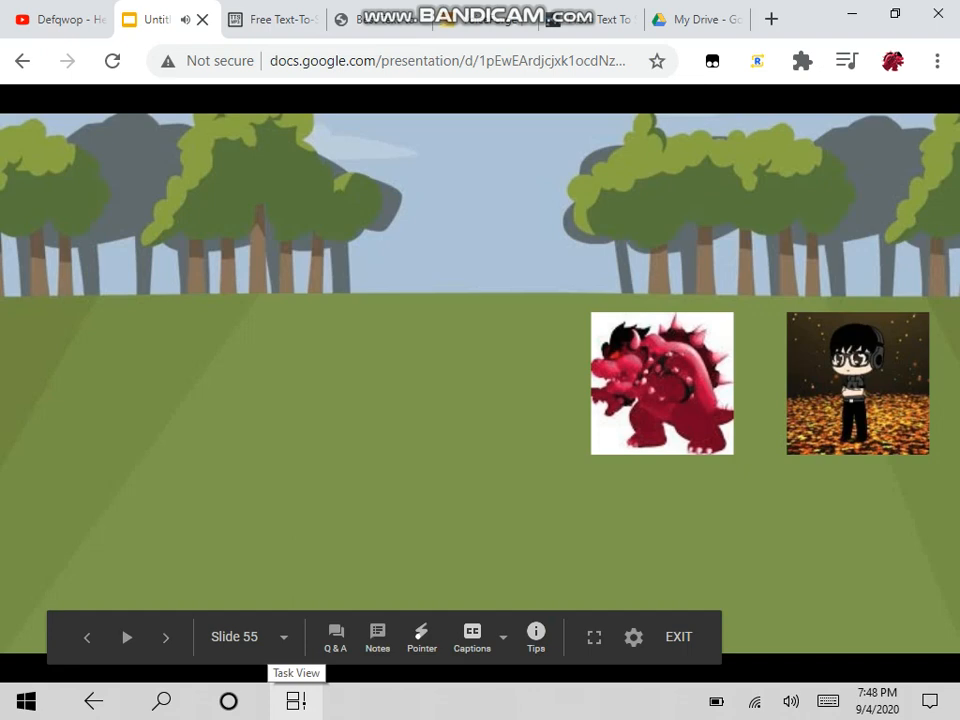
- Advance the presentation from slide 55 to slide 56 showing the four character images
{"action": "left_click", "coordinate": [166, 636]}
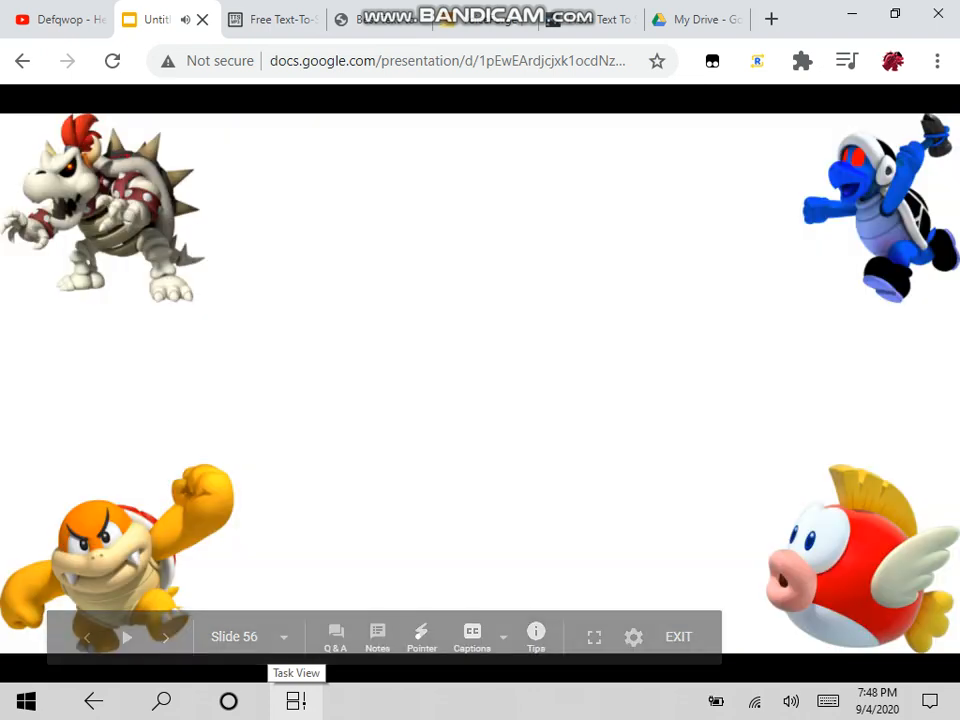